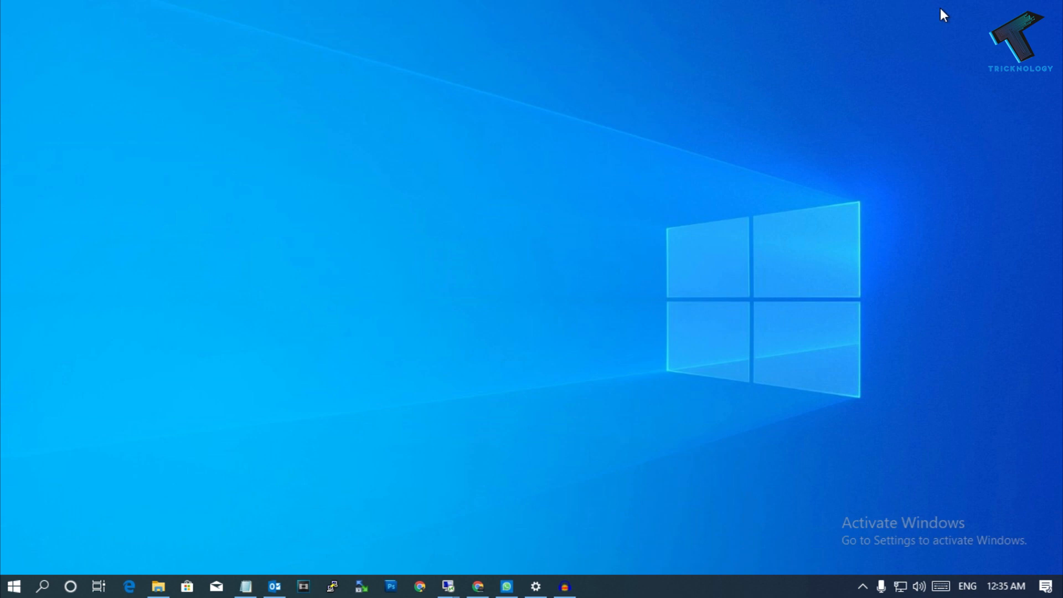
{"action": "mouse_move", "coordinate": [293, 419]}
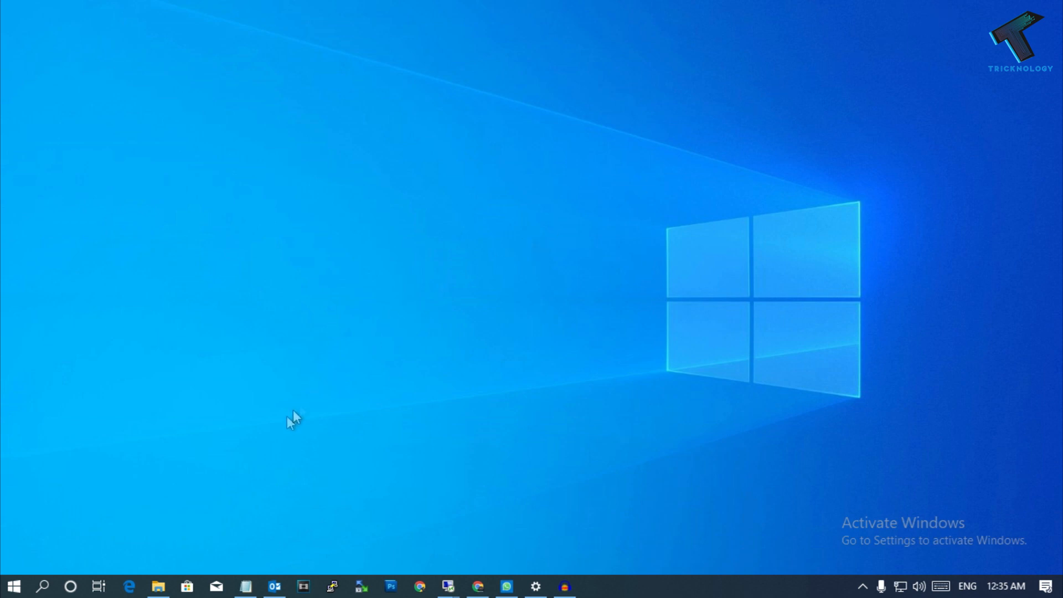
Launch File Explorer from the taskbar, landing on This PC with its folders and drives
{"action": "left_click", "coordinate": [158, 586]}
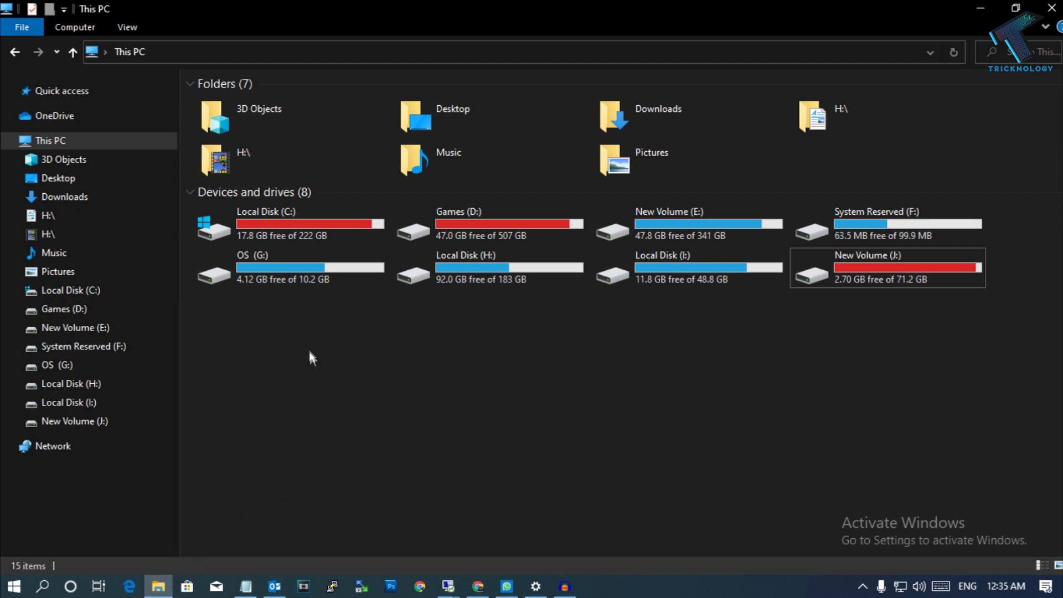
Reveal the 'Change folder and search options' command from the View ribbon's Options menu
{"action": "left_click", "coordinate": [127, 26]}
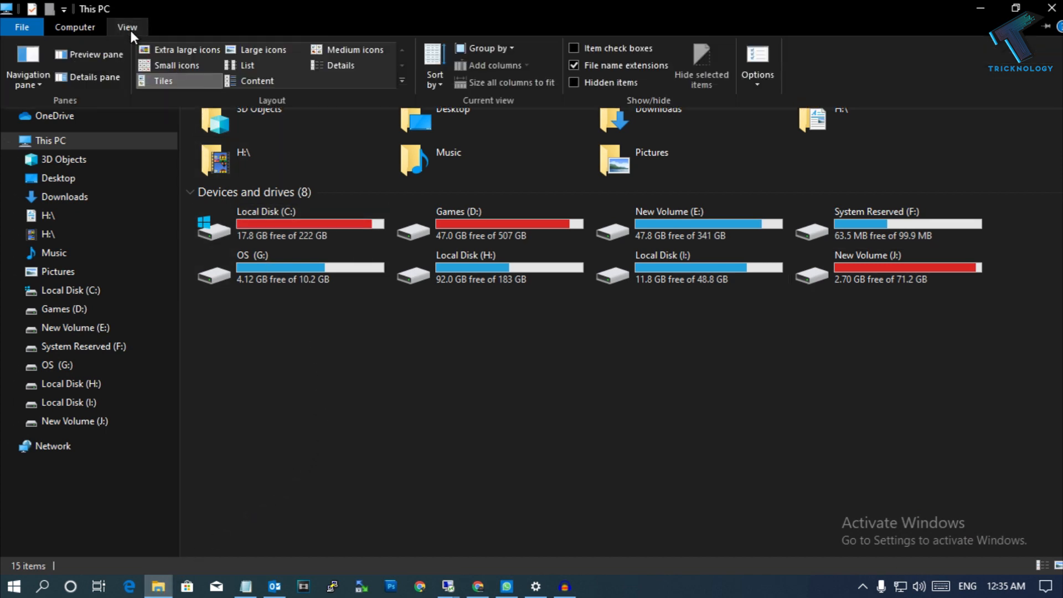
{"action": "mouse_move", "coordinate": [758, 60]}
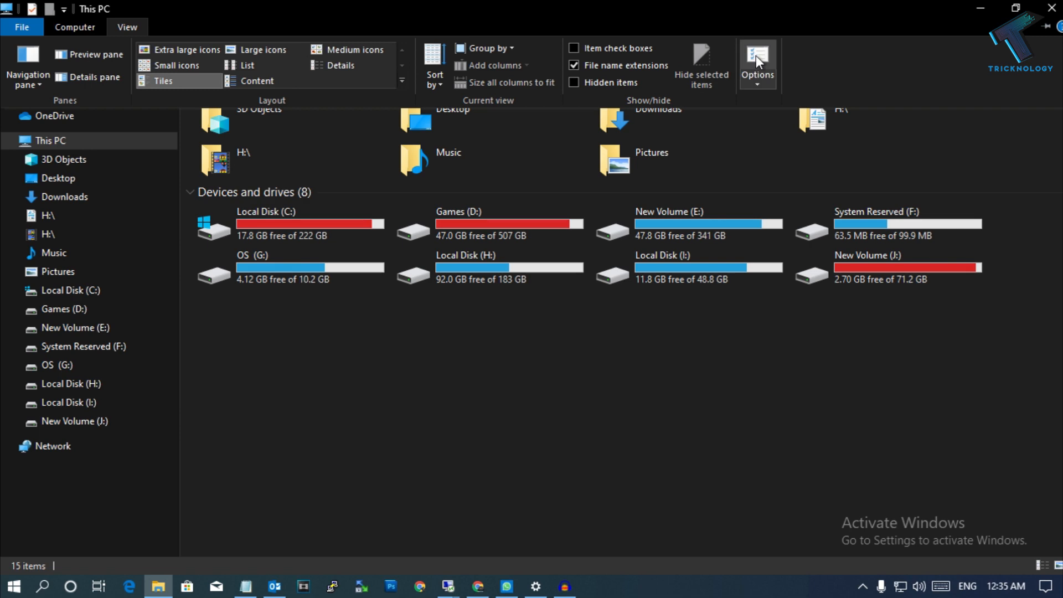
{"action": "left_click", "coordinate": [757, 65]}
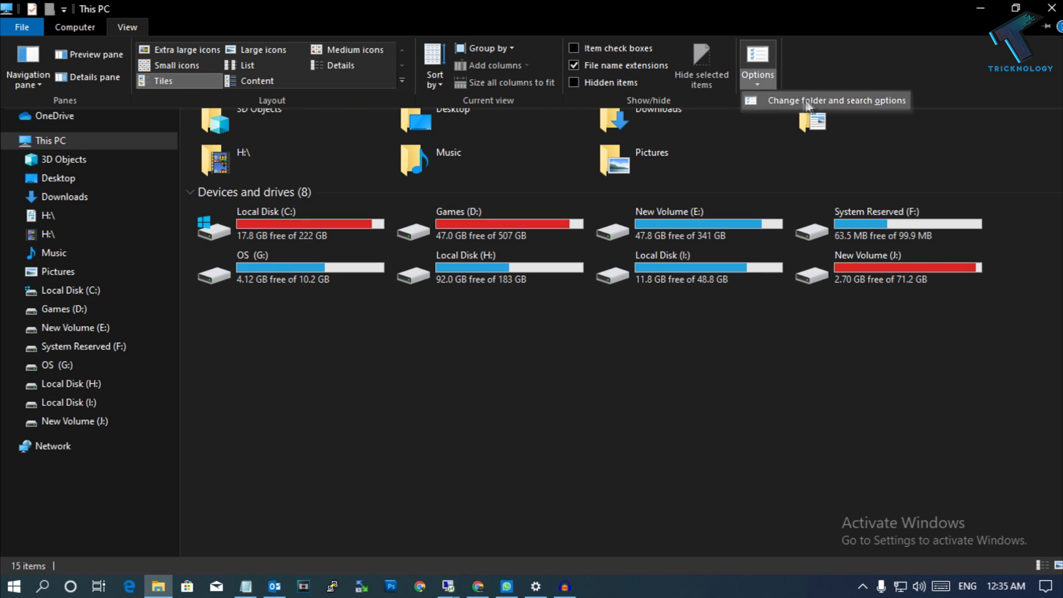
{"action": "mouse_move", "coordinate": [892, 109]}
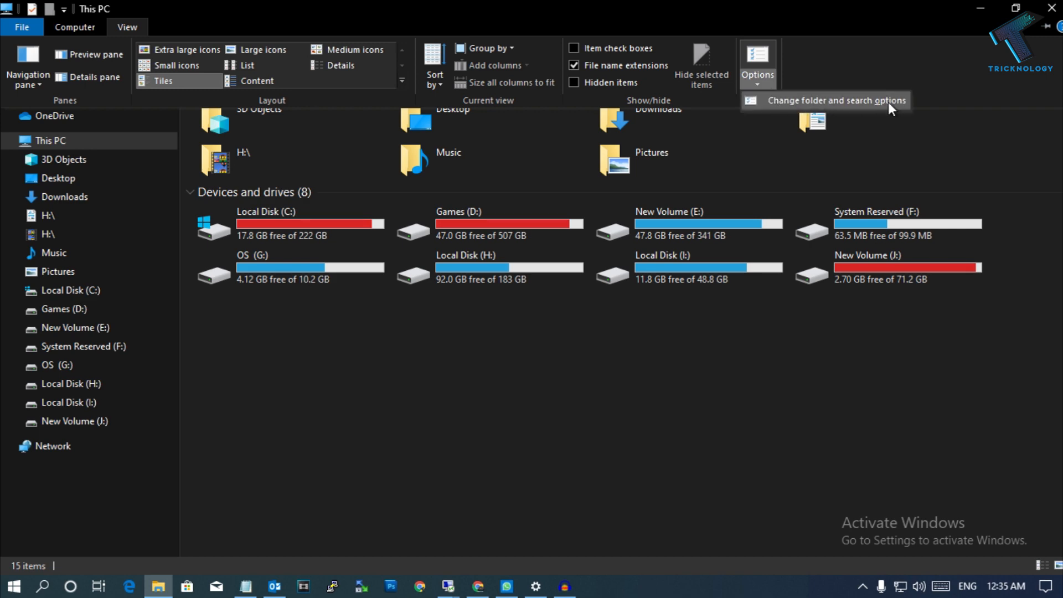
Set Folder Options to single-click to open an item, apply it and return to This PC
{"action": "left_click", "coordinate": [835, 101]}
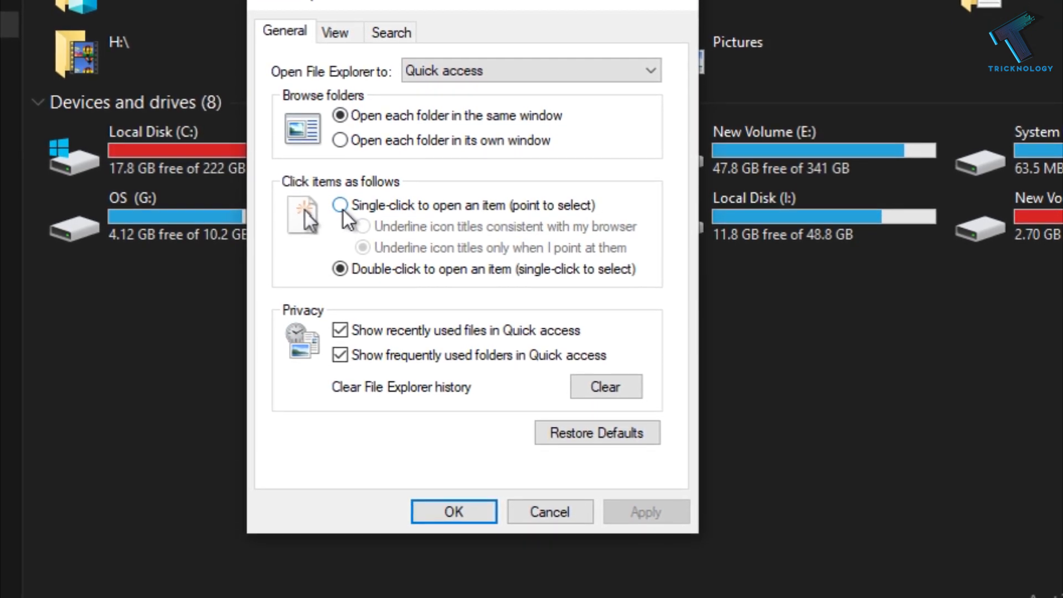
{"action": "left_click", "coordinate": [340, 205]}
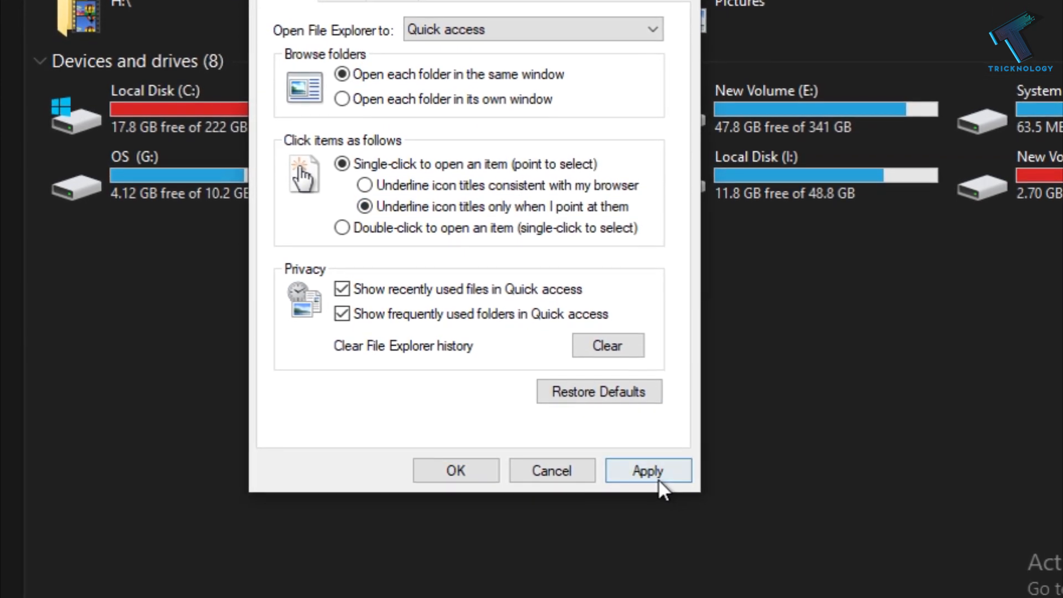
{"action": "left_click", "coordinate": [455, 471]}
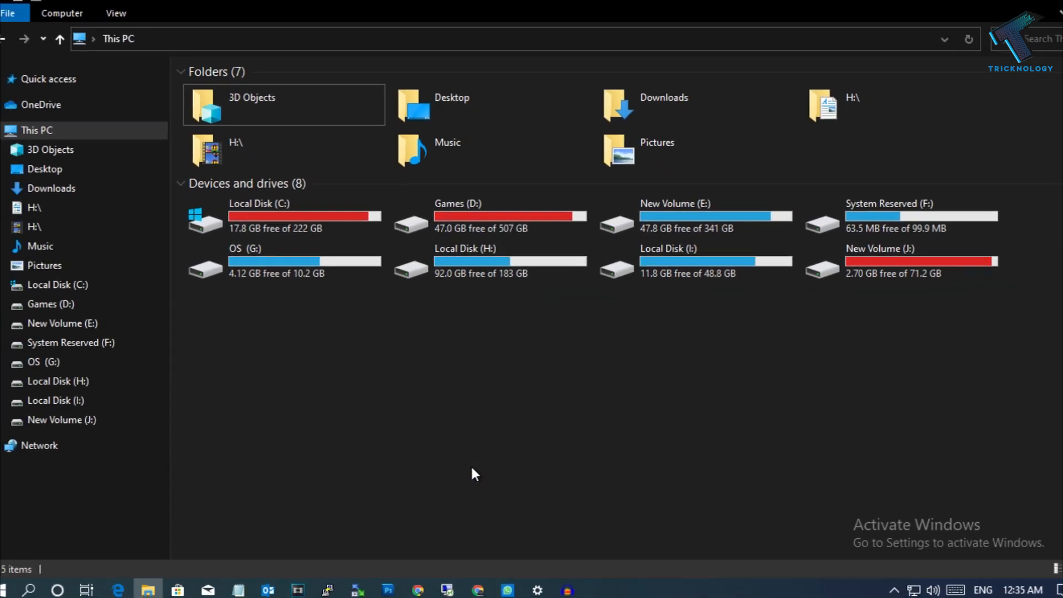
{"action": "left_click", "coordinate": [875, 268]}
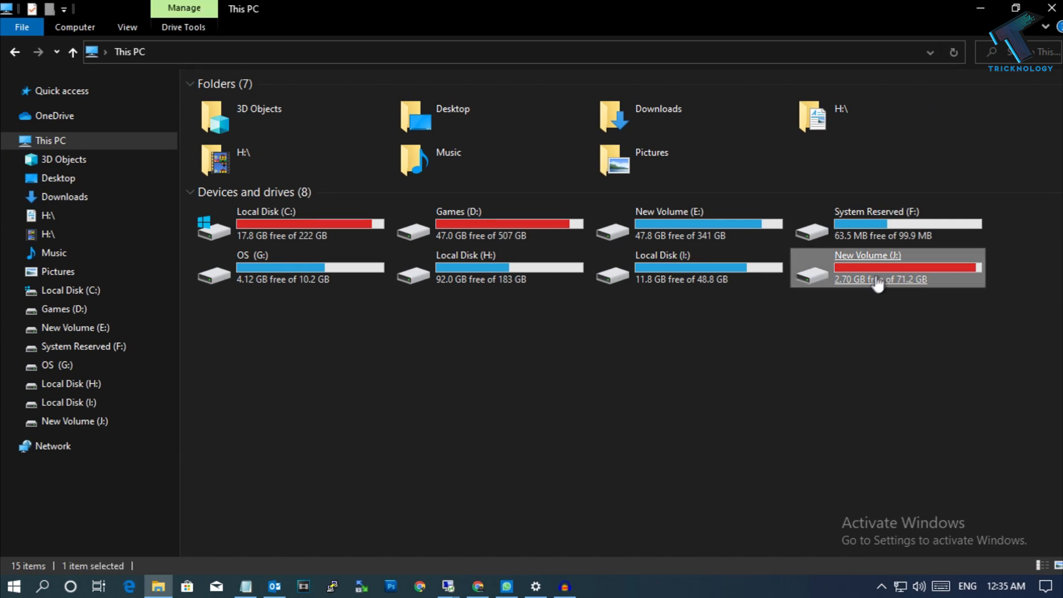
{"action": "double_click", "coordinate": [866, 266]}
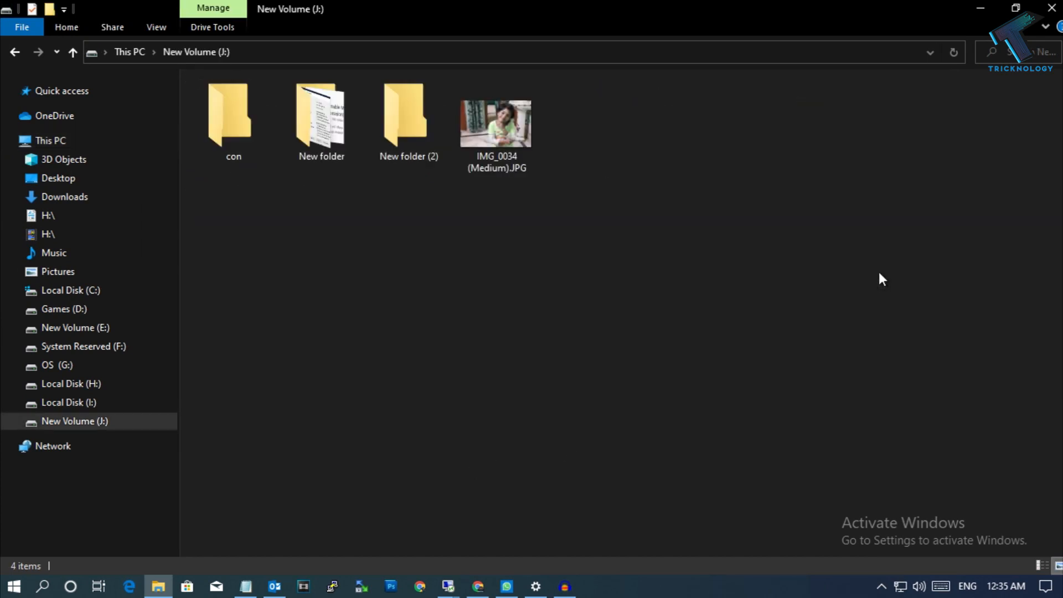
{"action": "left_click", "coordinate": [409, 118]}
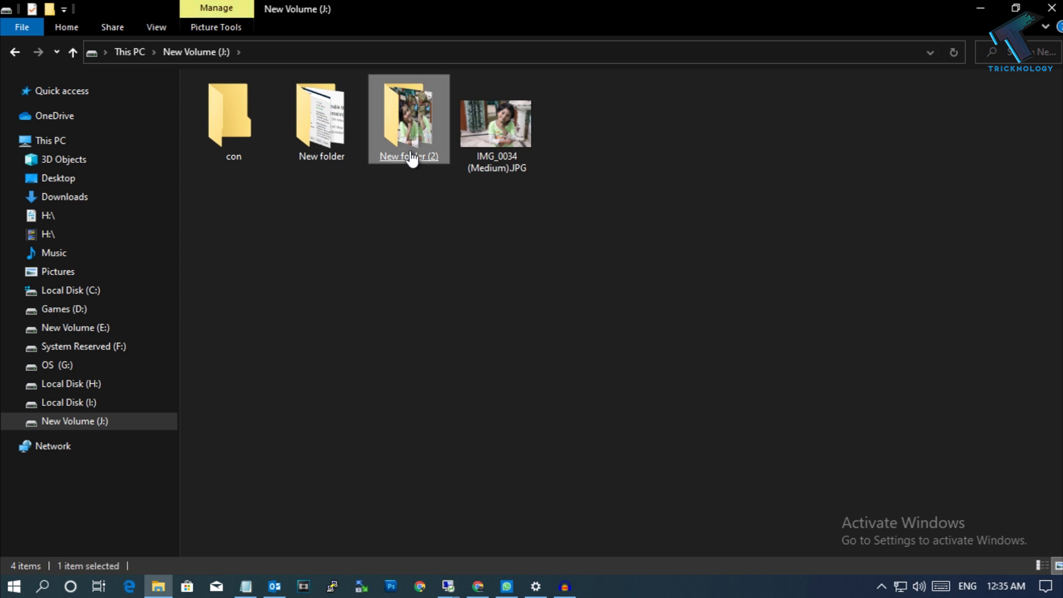
{"action": "double_click", "coordinate": [409, 115]}
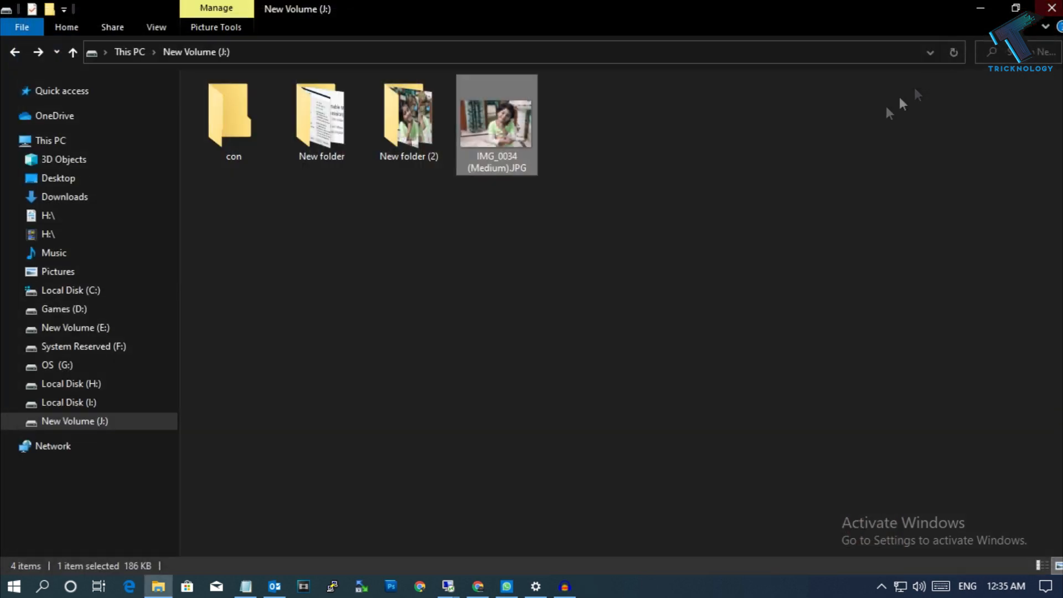
{"action": "double_click", "coordinate": [409, 115]}
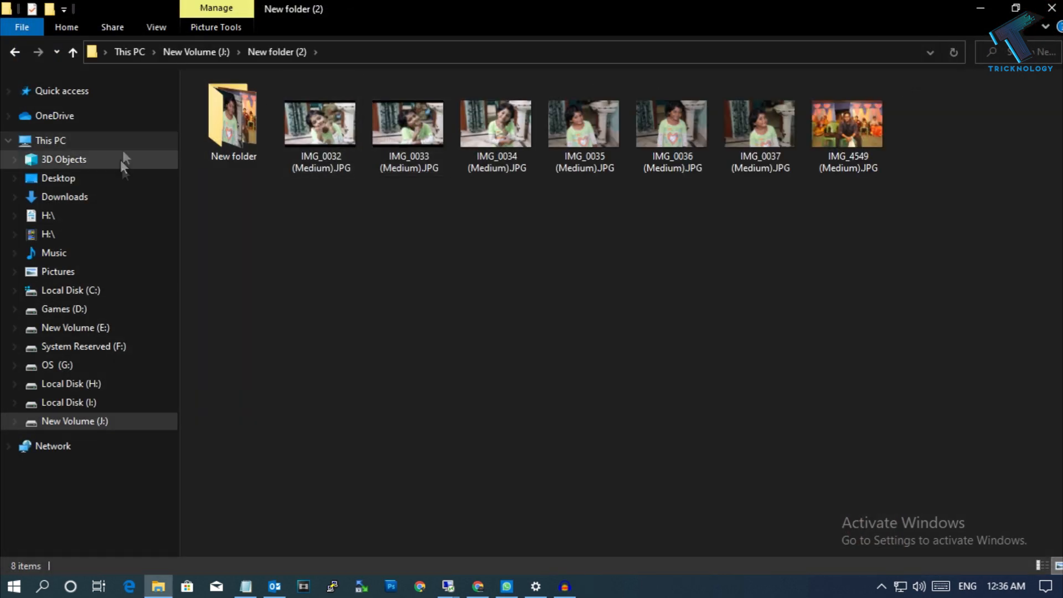
{"action": "left_click", "coordinate": [50, 141]}
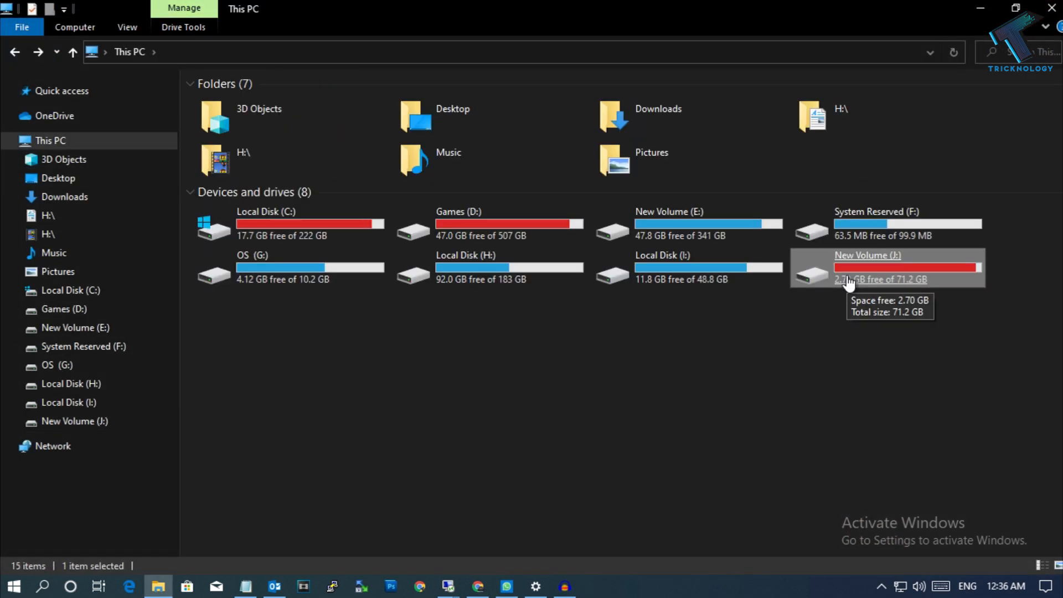
{"action": "mouse_move", "coordinate": [467, 166]}
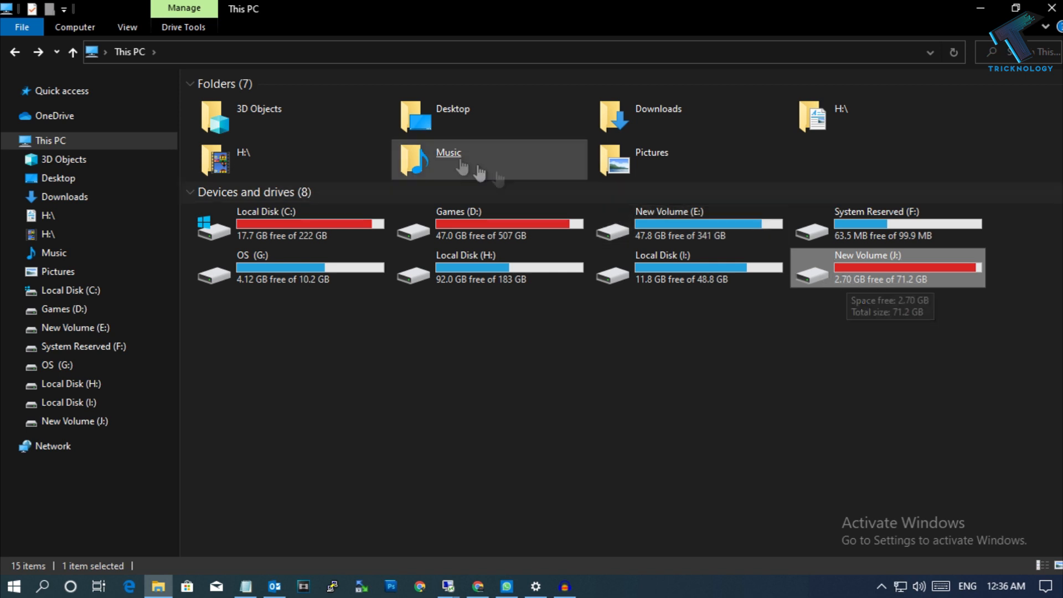
Restore double-click to open an item (single-click to select) in Folder Options and confirm
{"action": "left_click", "coordinate": [127, 27]}
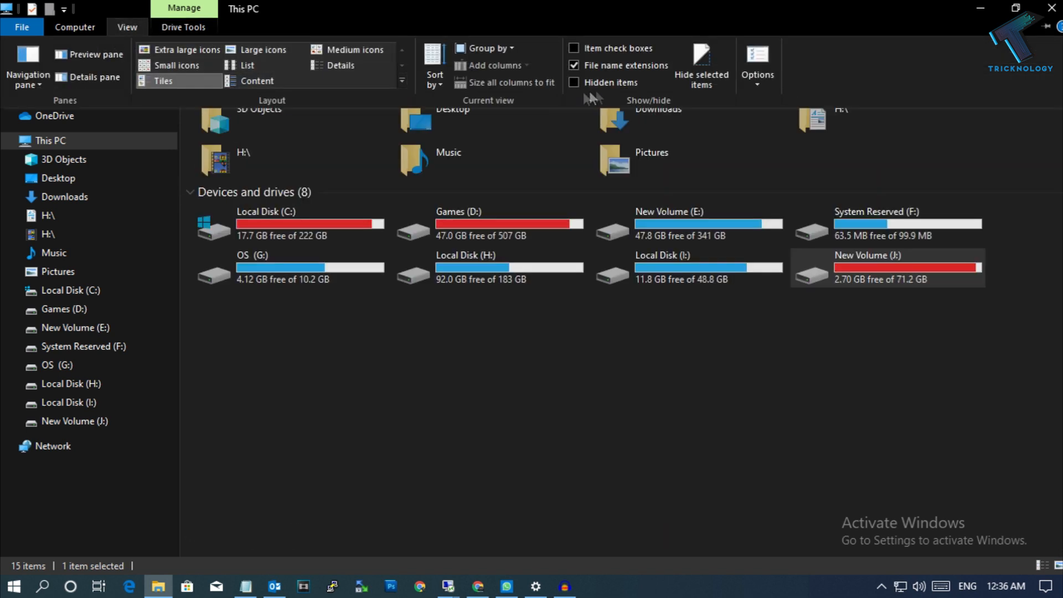
{"action": "left_click", "coordinate": [758, 64]}
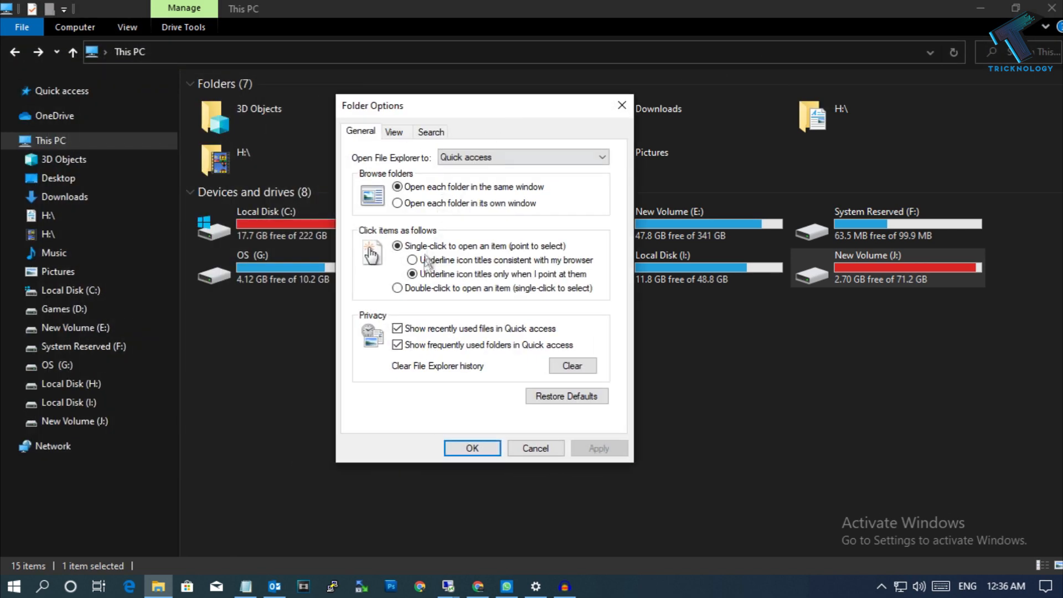
{"action": "left_click", "coordinate": [397, 288]}
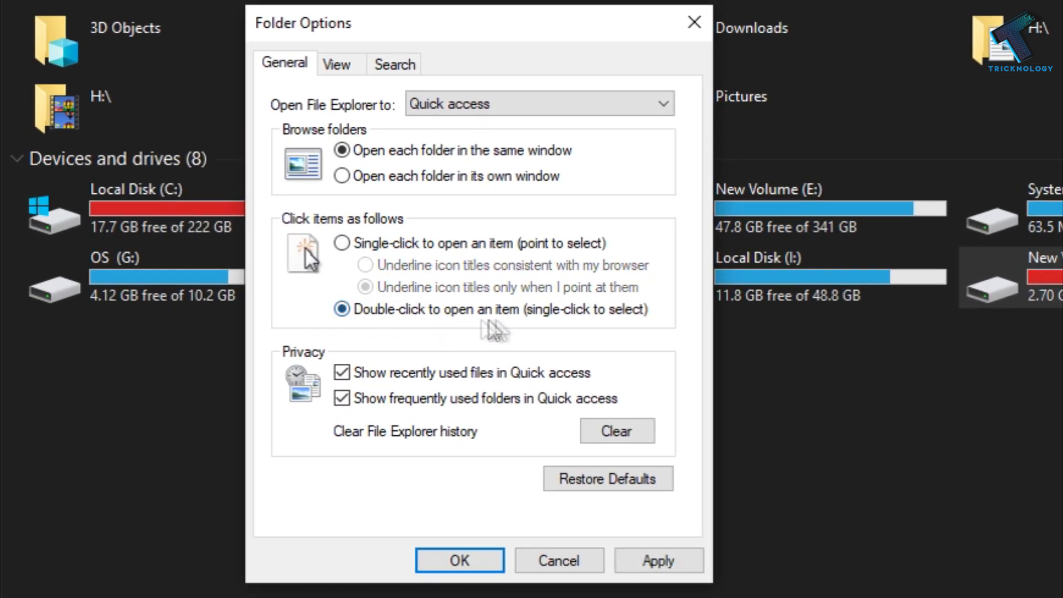
{"action": "mouse_move", "coordinate": [384, 339]}
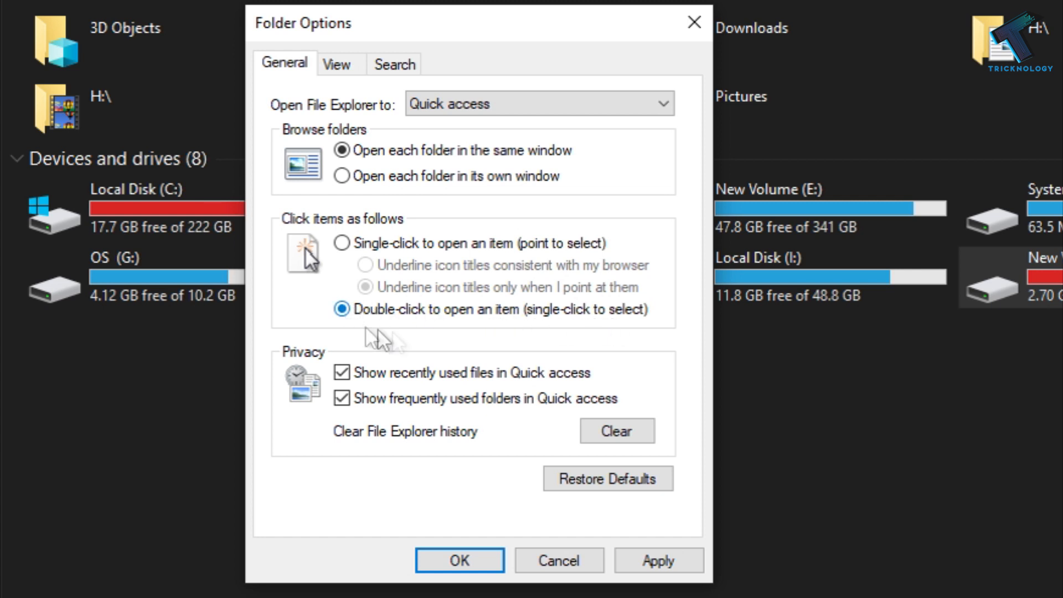
{"action": "mouse_move", "coordinate": [518, 330]}
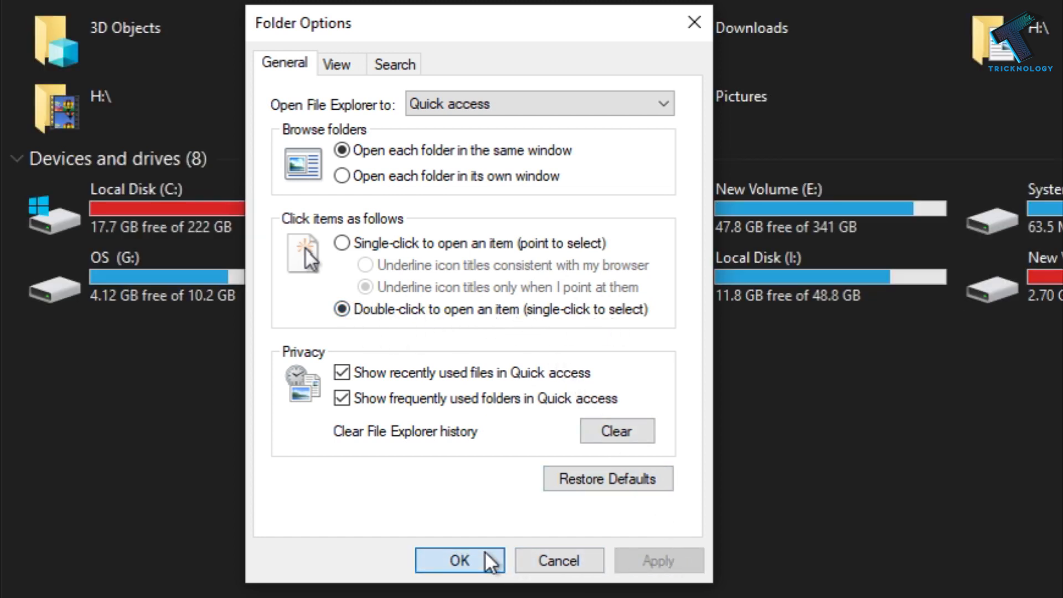
{"action": "left_click", "coordinate": [459, 561]}
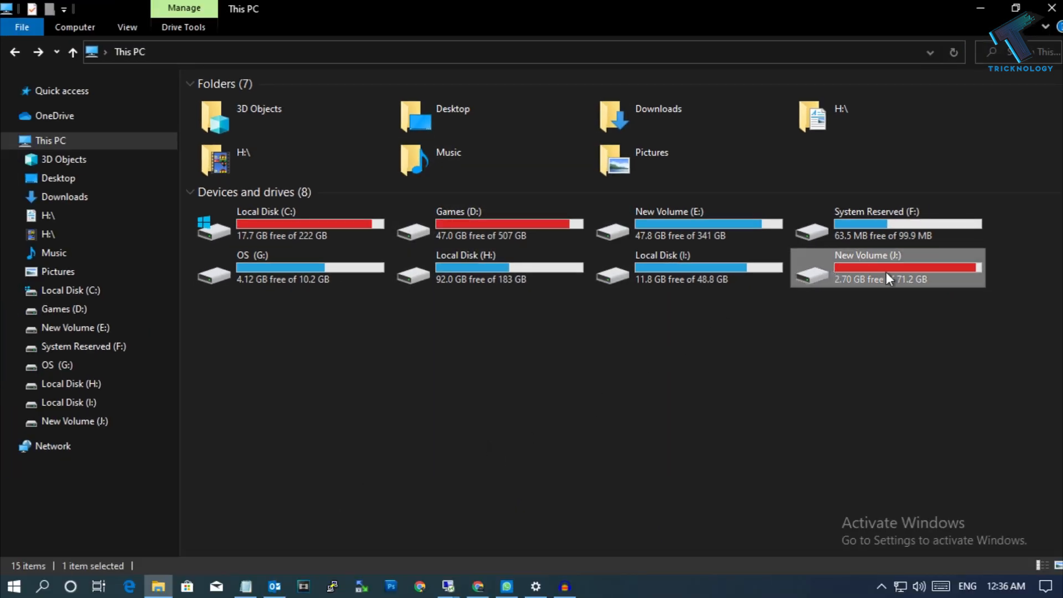
Enter New Volume (J:) and New folder (2) by double-click, then go back to the drive
{"action": "double_click", "coordinate": [866, 267]}
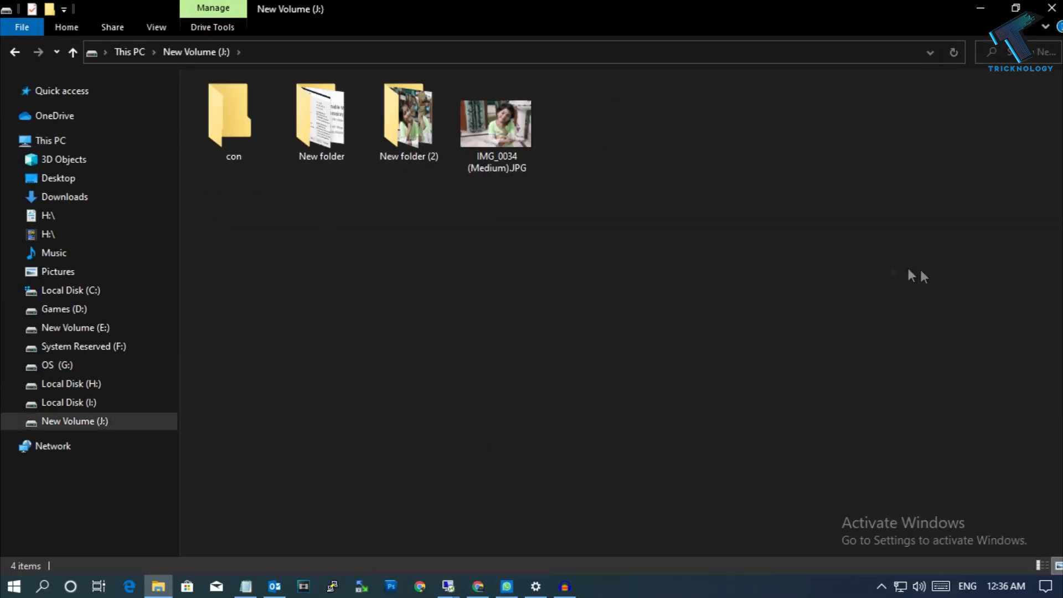
{"action": "double_click", "coordinate": [408, 114]}
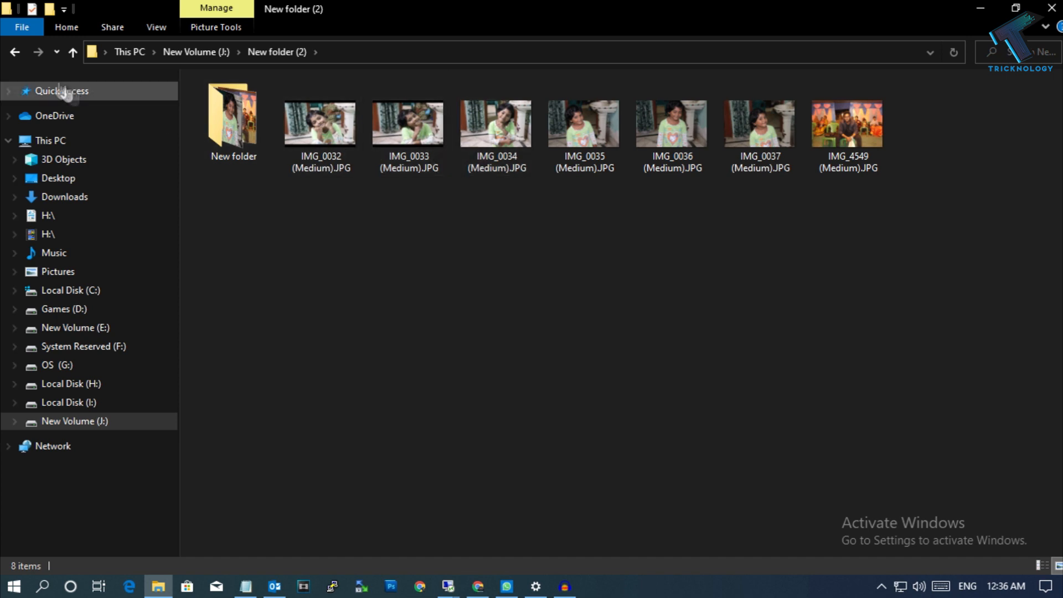
{"action": "left_click", "coordinate": [73, 52]}
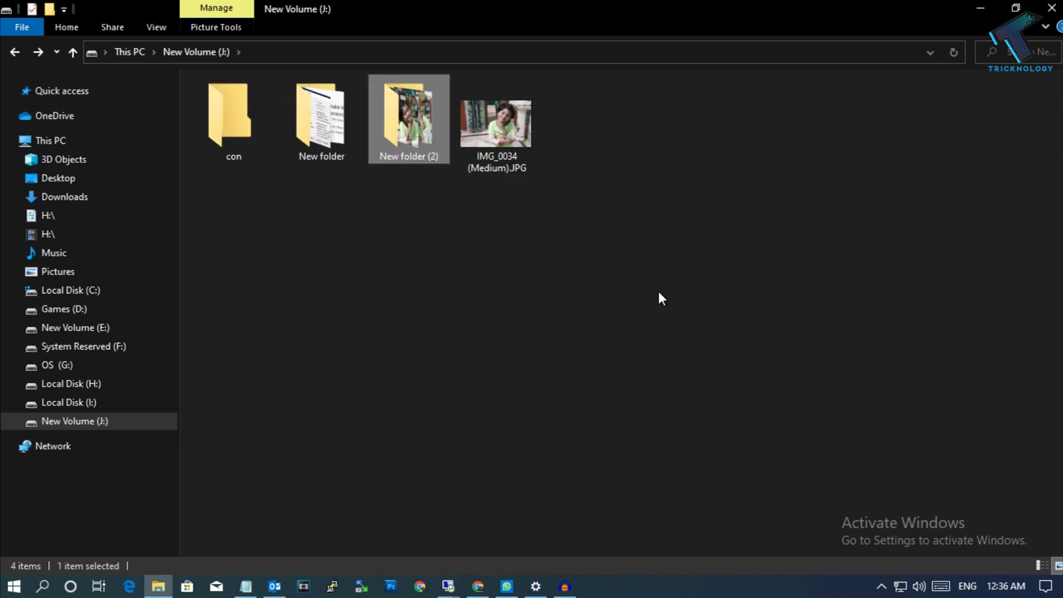